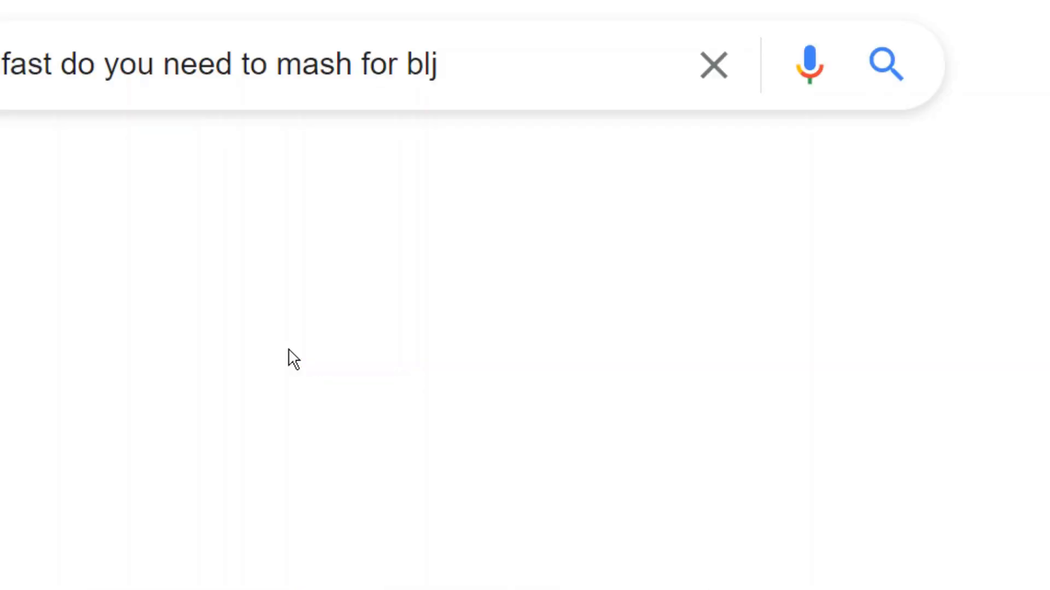
Step: Search Google for how fast to mash for a BLJ and scroll through the results
key(Enter)
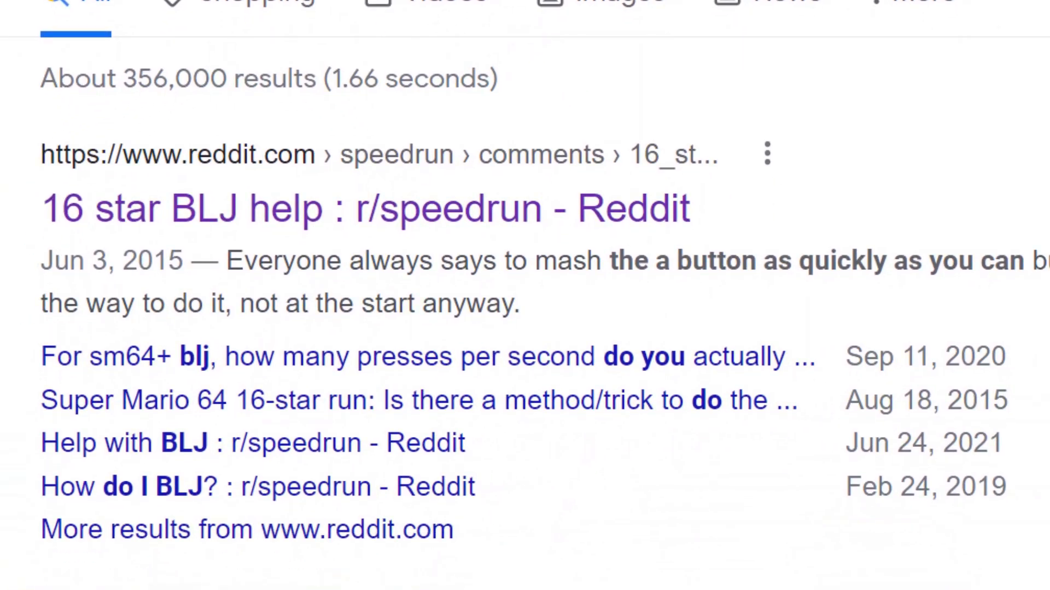
scroll(down, 3)
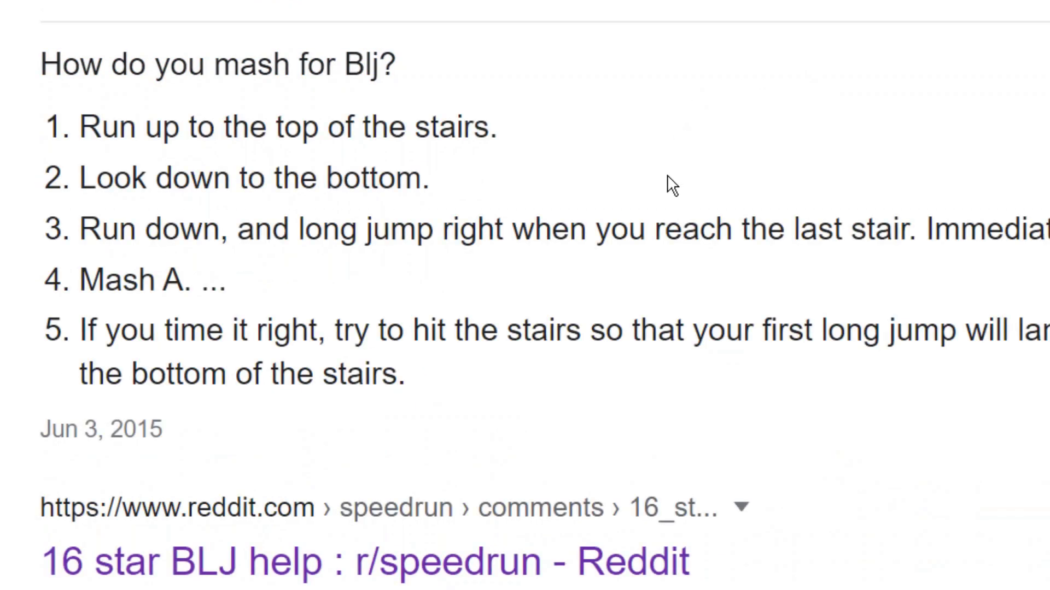
scroll(down, 3)
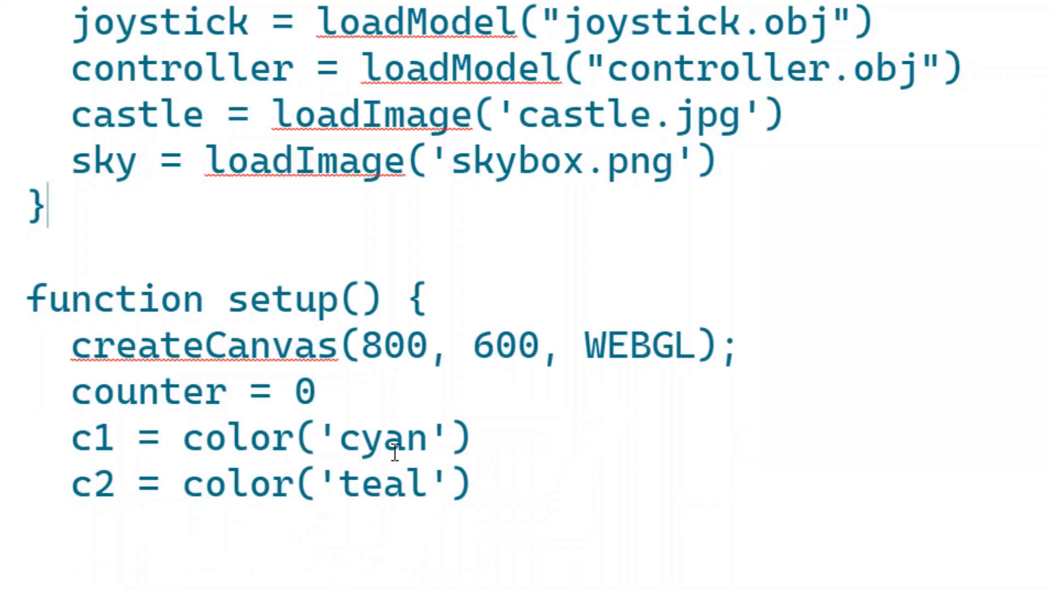
Step: Declare aPrev and aNow as new Date().getTime() and begin the btnPrev declaration in sketch.js
text(let aPrev)
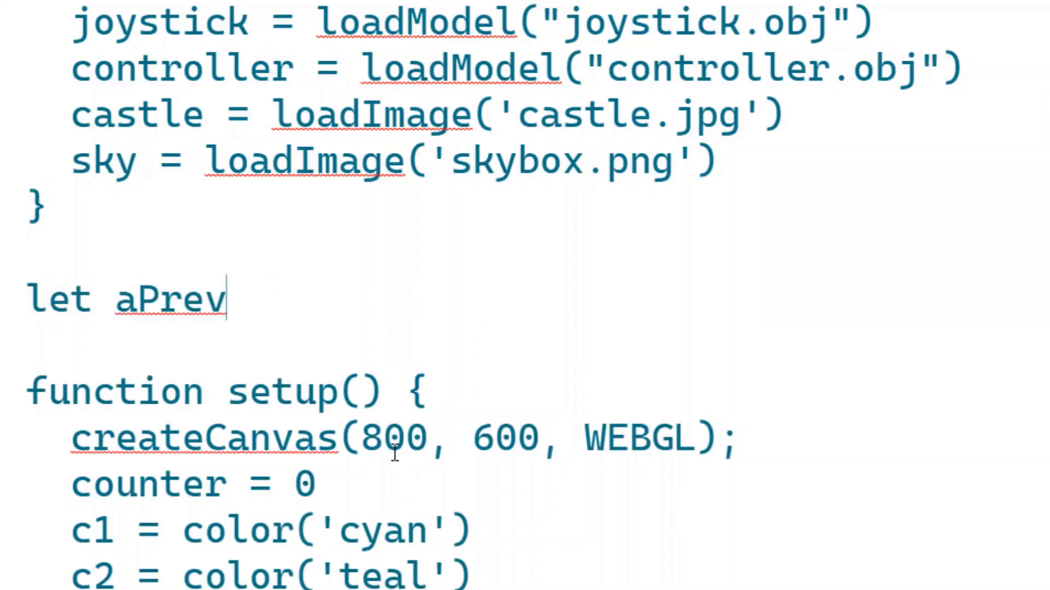
text(= new Date().getTime();)
text(let)
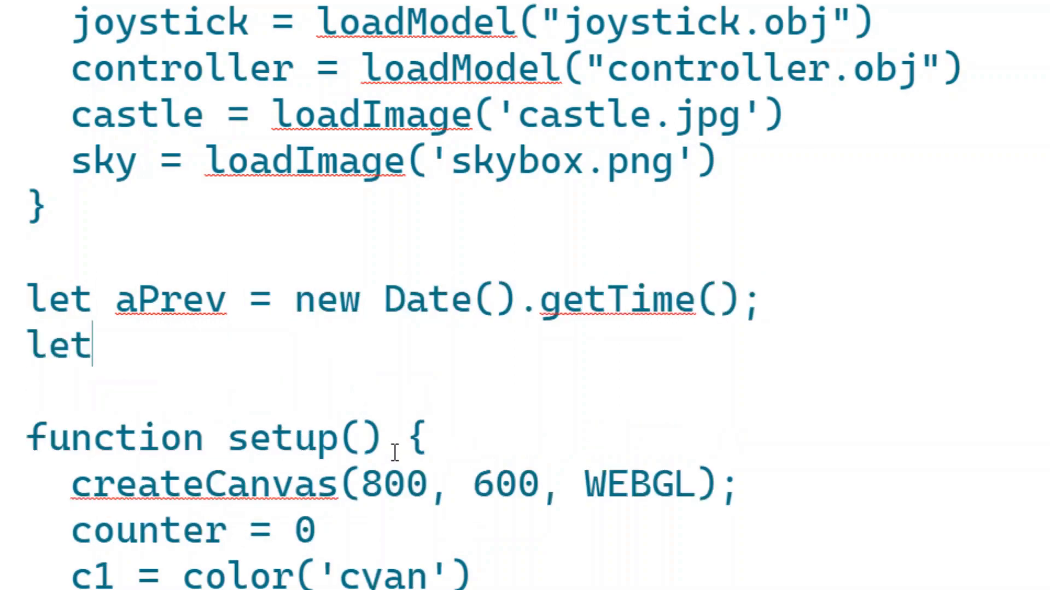
text(aNow = new Dat)
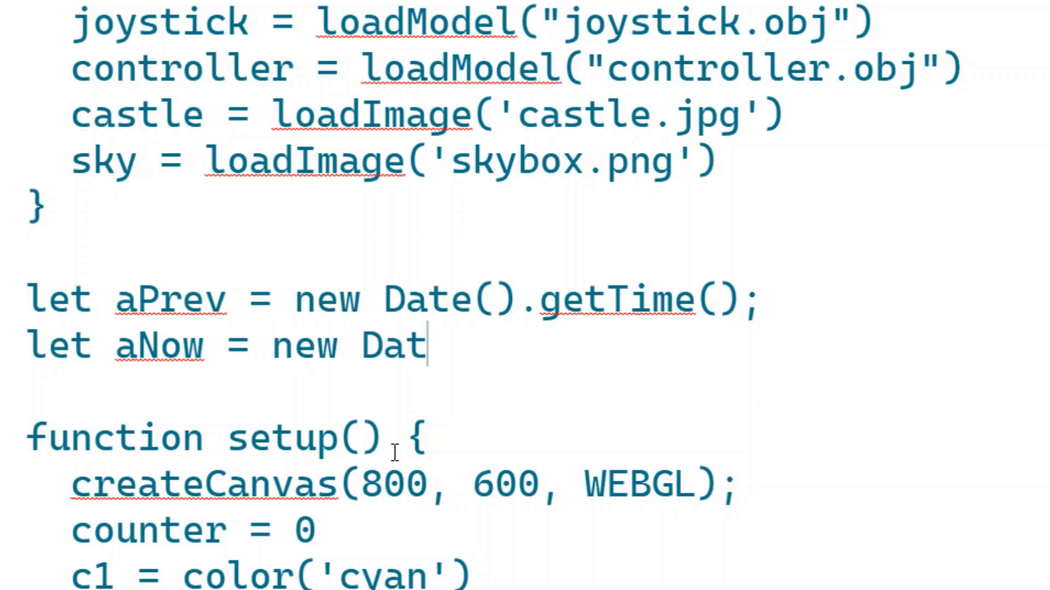
text(e().getTime();)
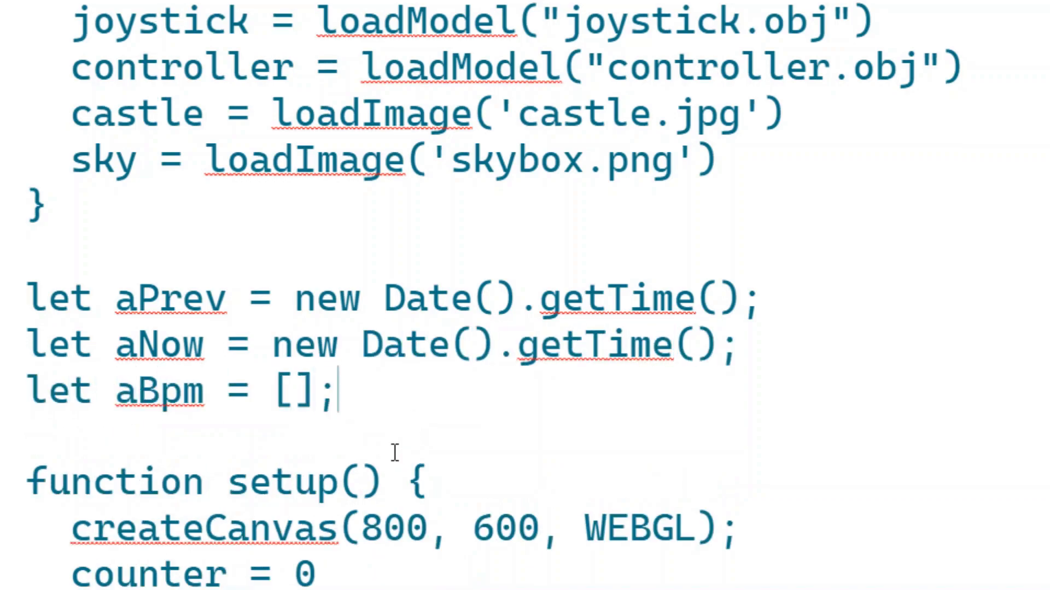
text(let btnPre)
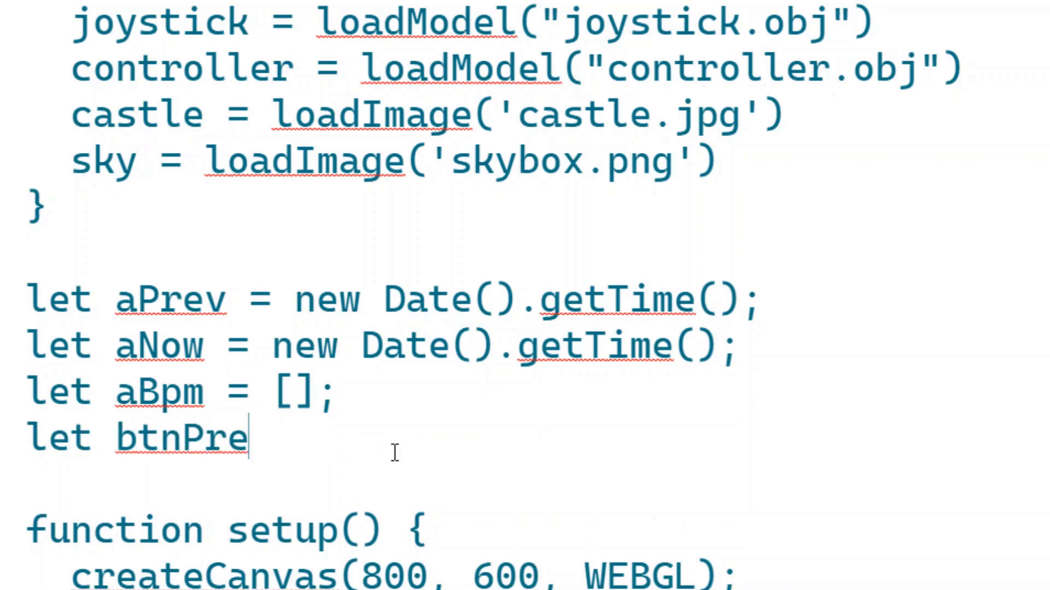
scroll(down, 3)
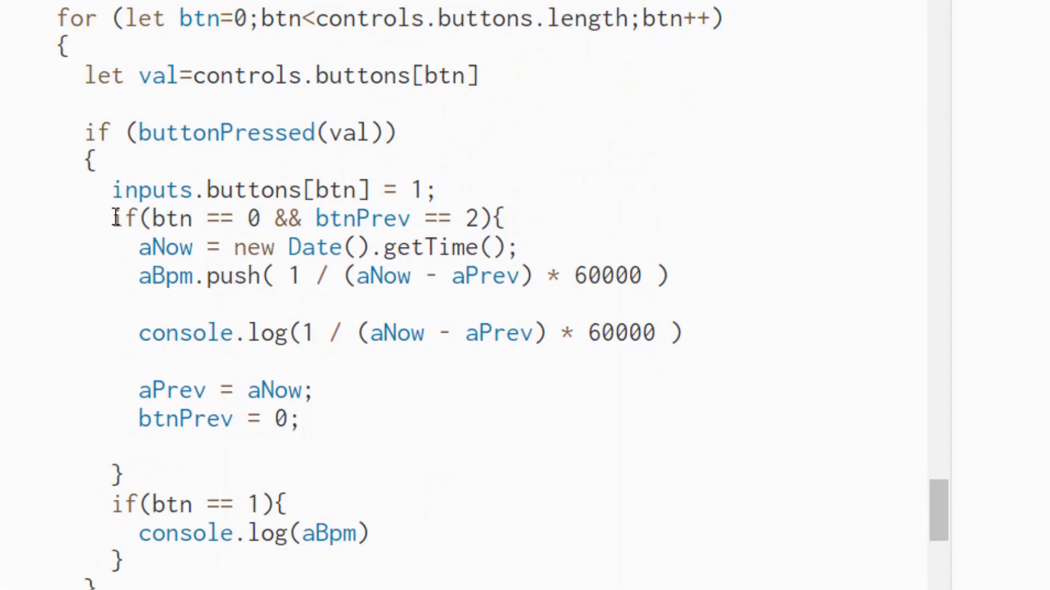
drag(113, 217, 422, 549)
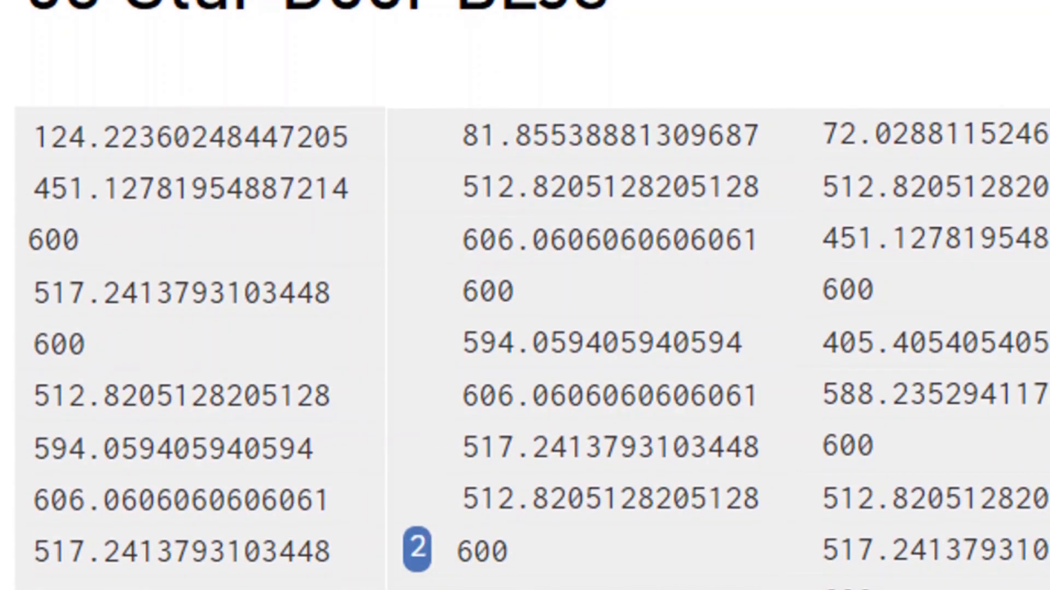
Step: Scroll the console's logged mashing BPM readings, clustered near 600 with some around 722
scroll(down, 3)
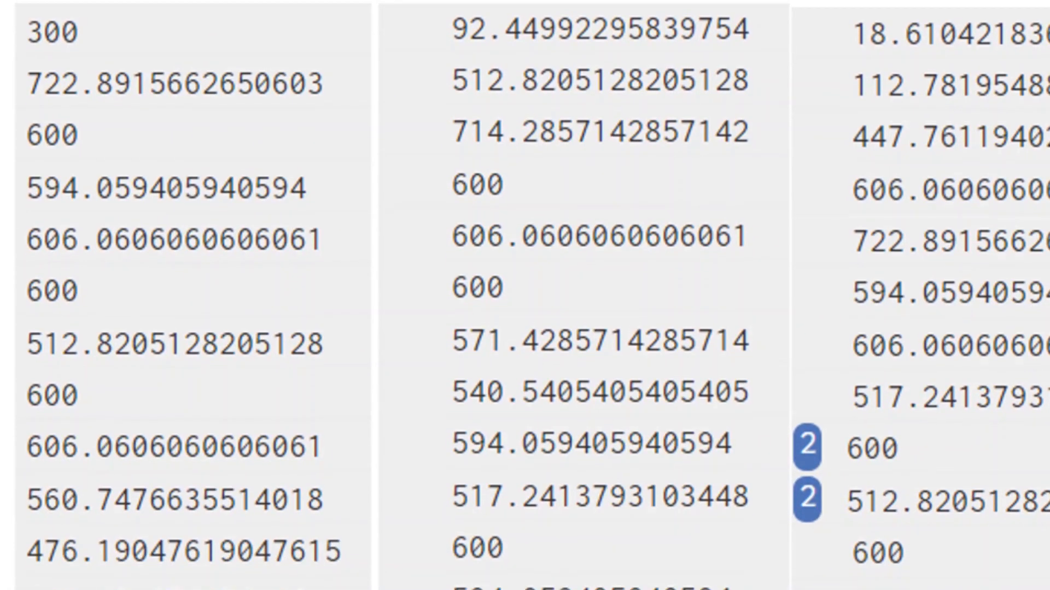
scroll(down, 3)
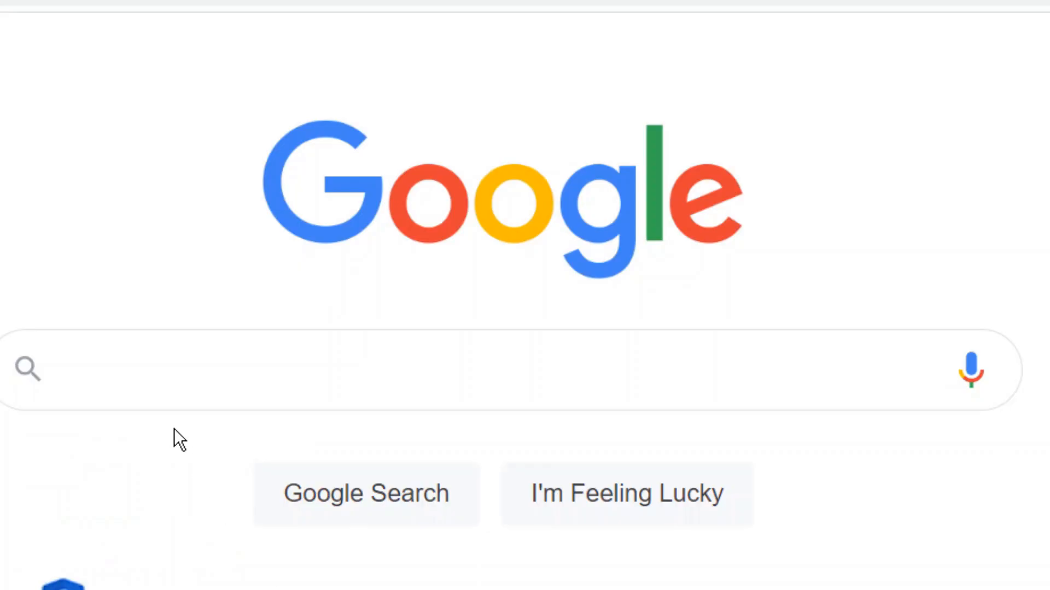
Step: Search Google for '600 bpm songs'
text(6)
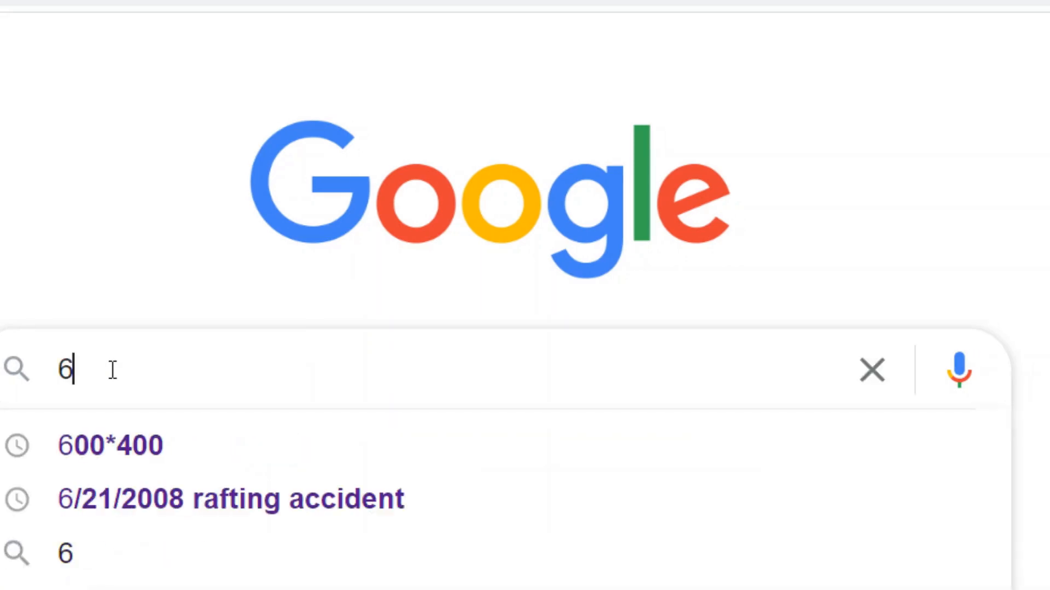
text(00 bpm songs)
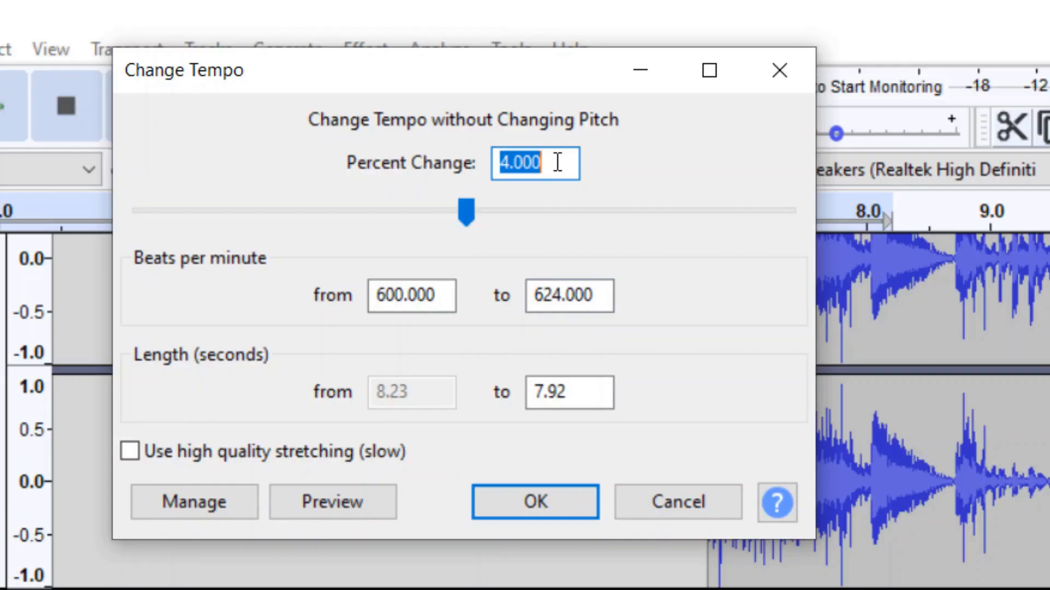
Step: Cancel the 600-to-624 BPM tempo change and select the entire 600 bpm track
click(535, 502)
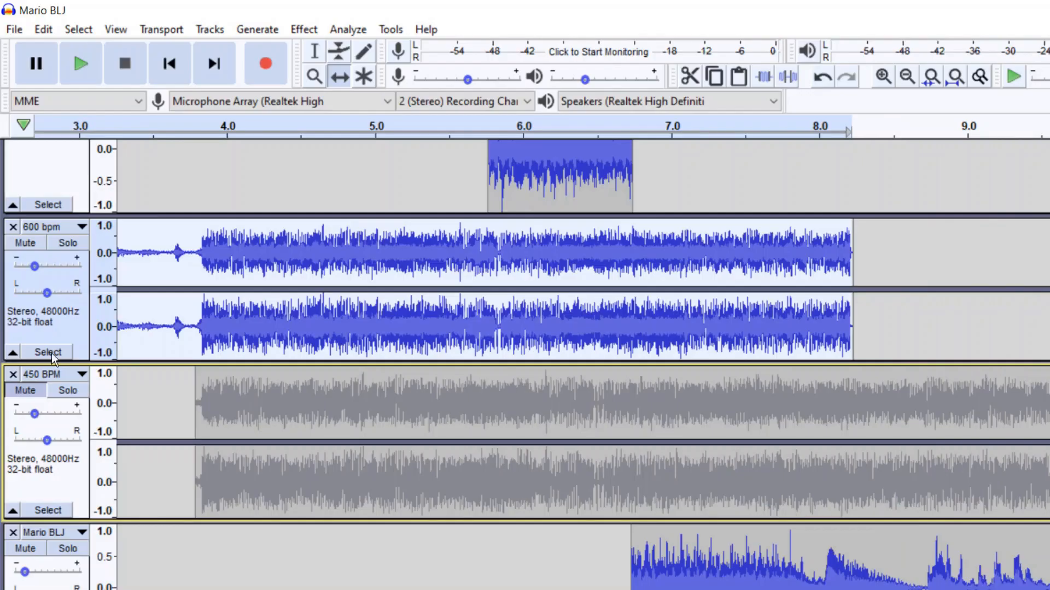
click(80, 63)
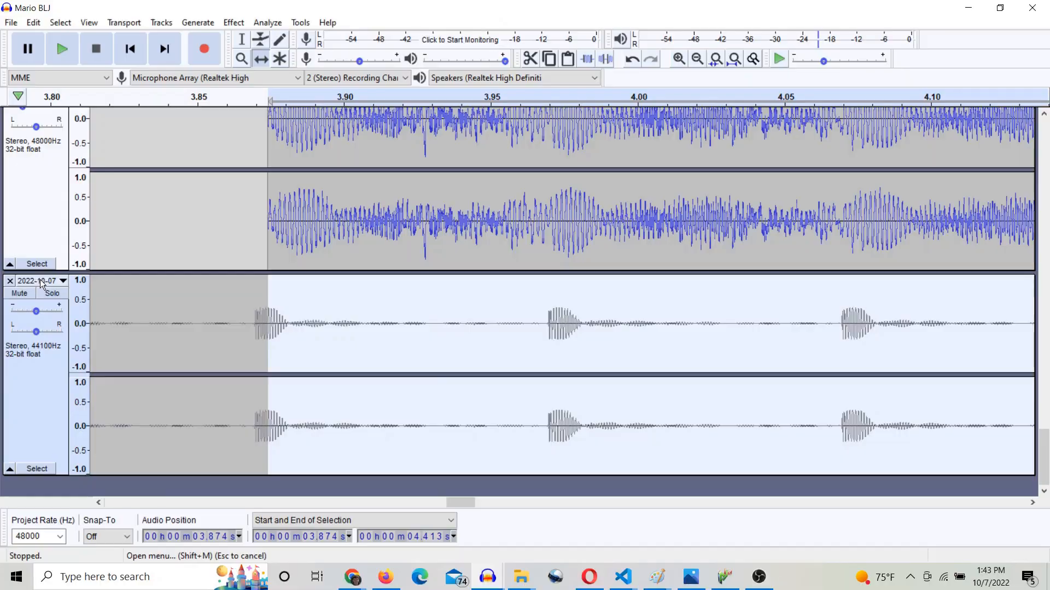
Step: Rename the timestamped click track to '600 BPM' and time-shift it to align with the mash audio
click(33, 281)
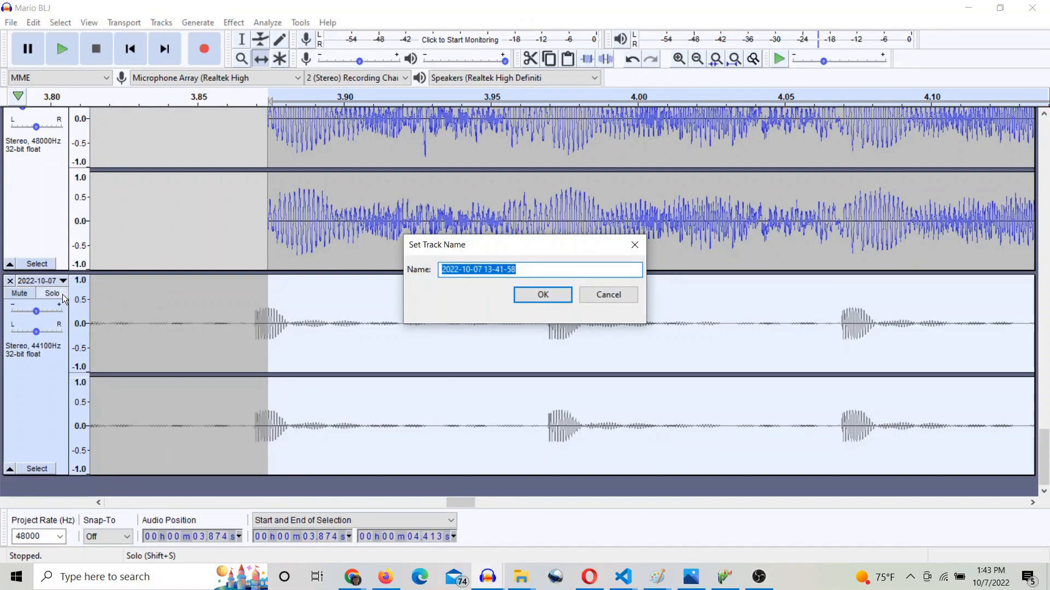
click(542, 295)
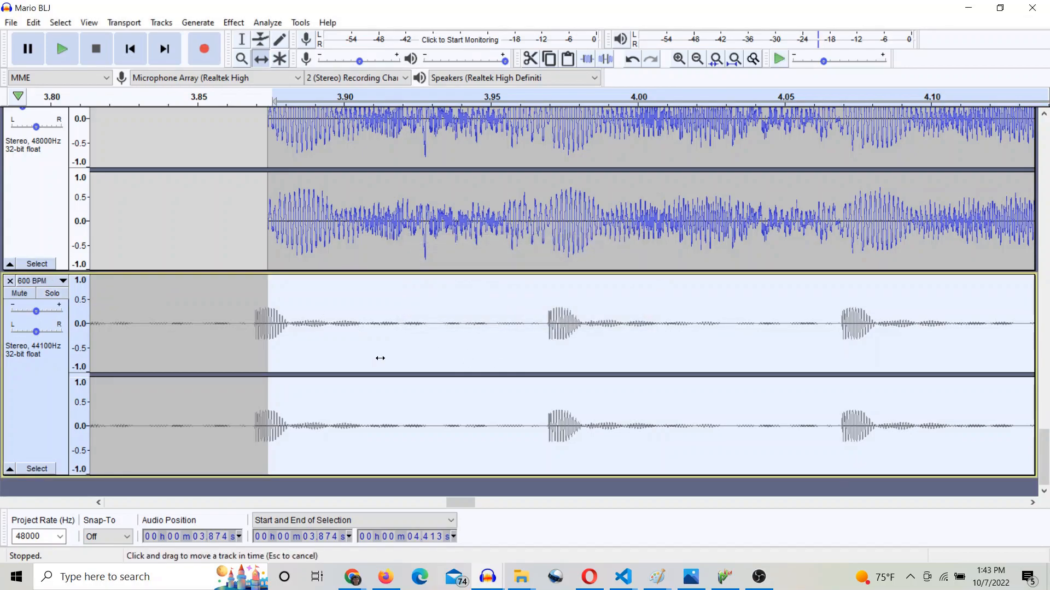
drag(381, 359, 393, 357)
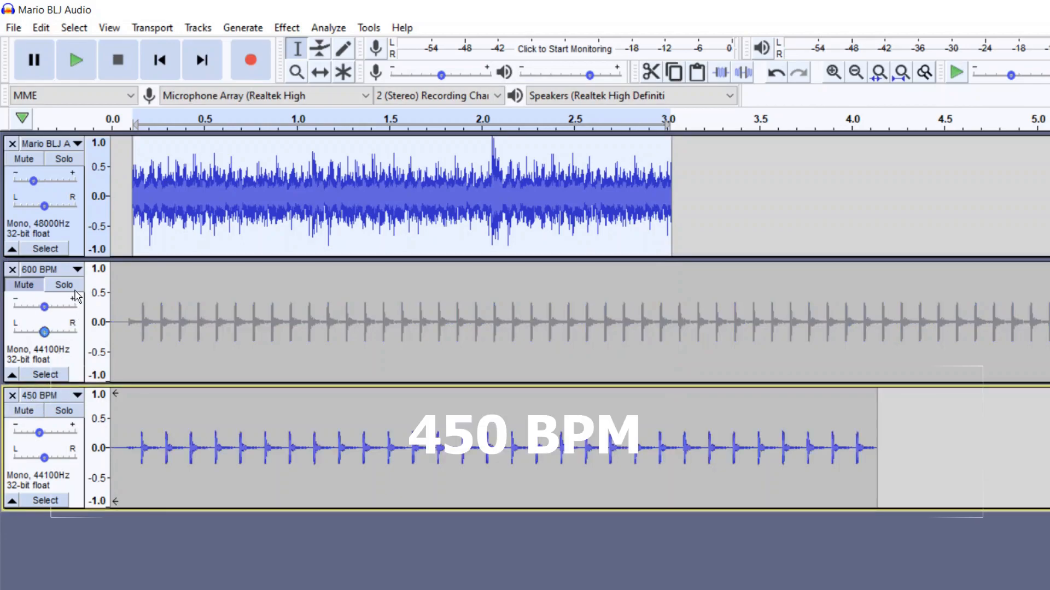
Step: Solo the 600 BPM track to compare its clicks with the mash recording
click(75, 59)
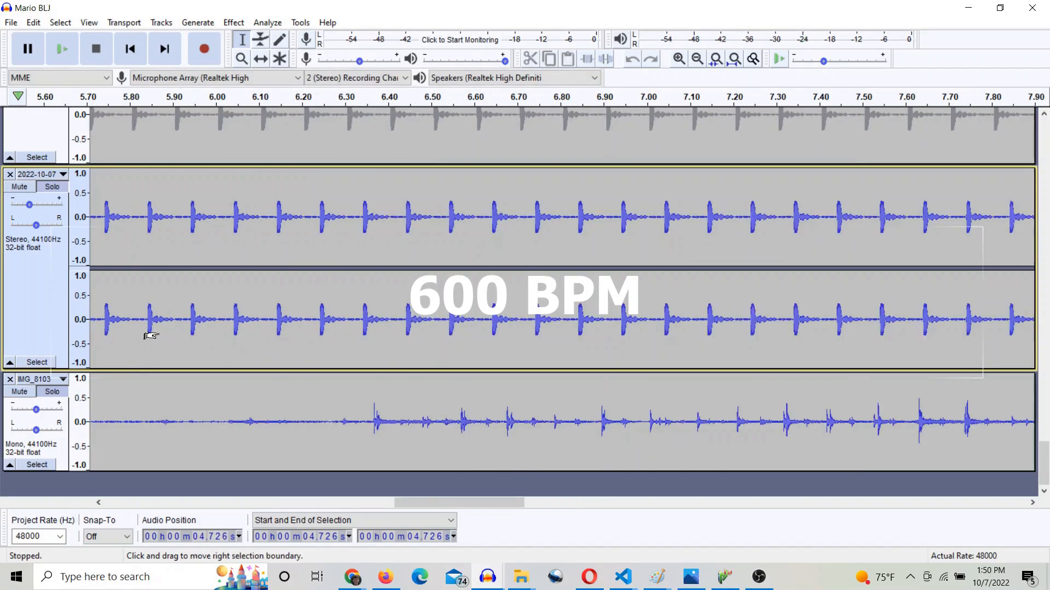
Step: Play the 600 BPM clicks alongside the recording to confirm the mash hits match
click(60, 48)
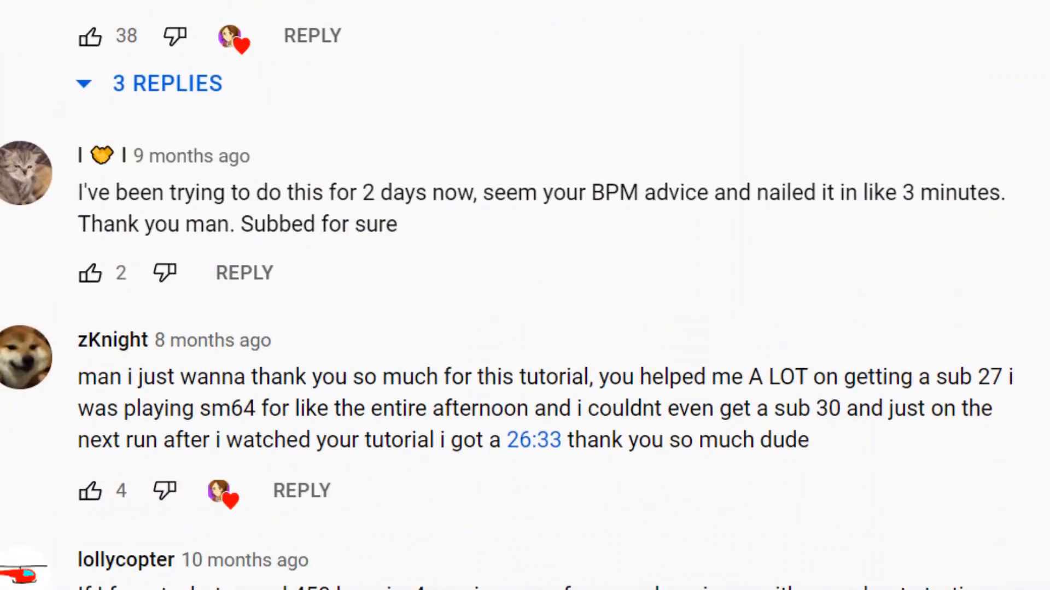
Step: Scroll through the YouTube viewer comments about BLJ tapping speeds
scroll(down, 3)
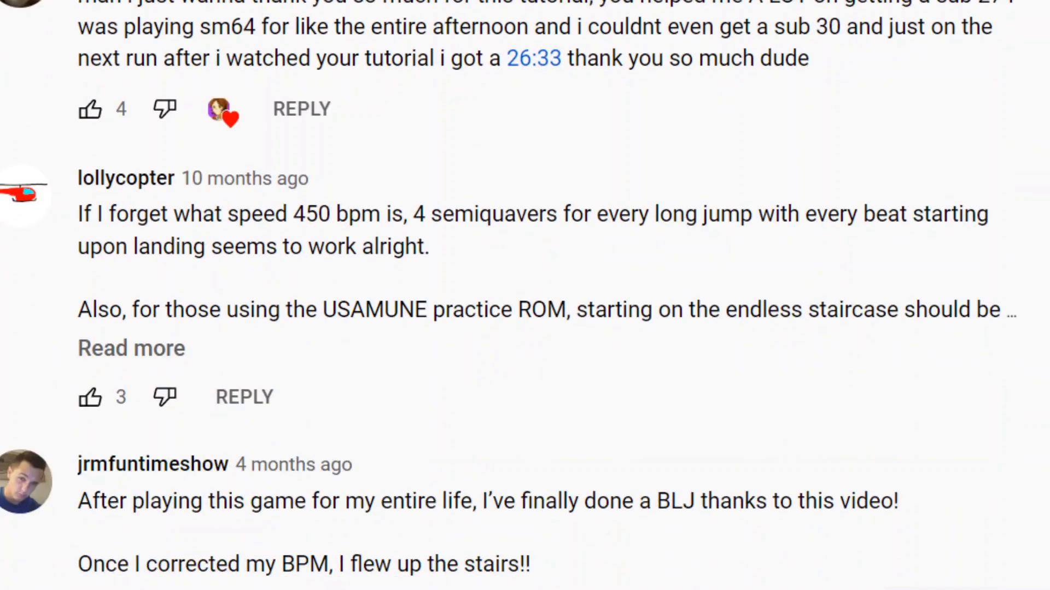
scroll(down, 3)
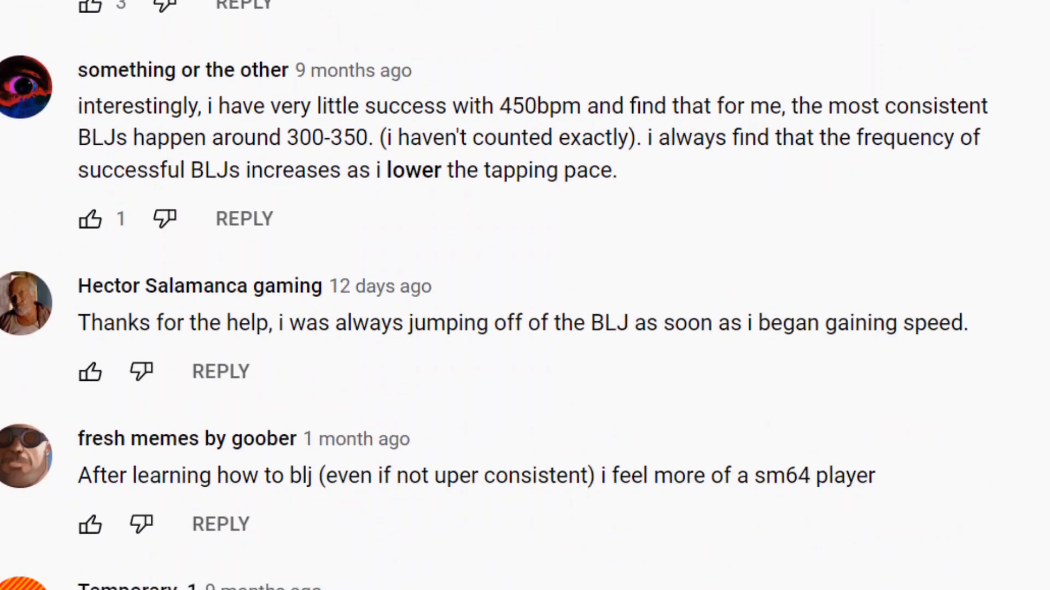
scroll(down, 3)
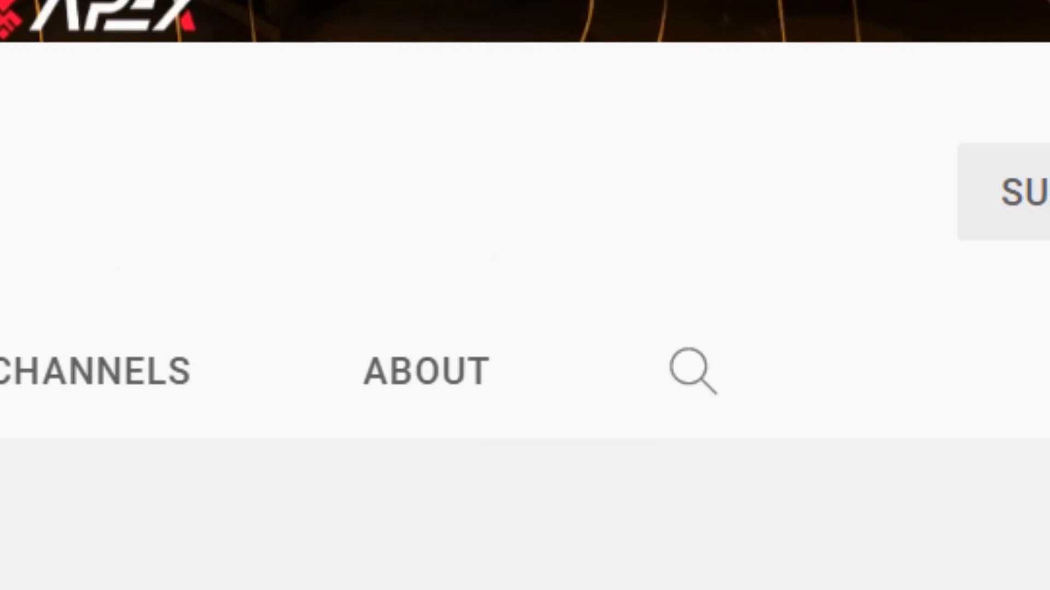
Step: Search the channel for '120 sta', then play the BLJ audio with both click tracks
text(120 sta)
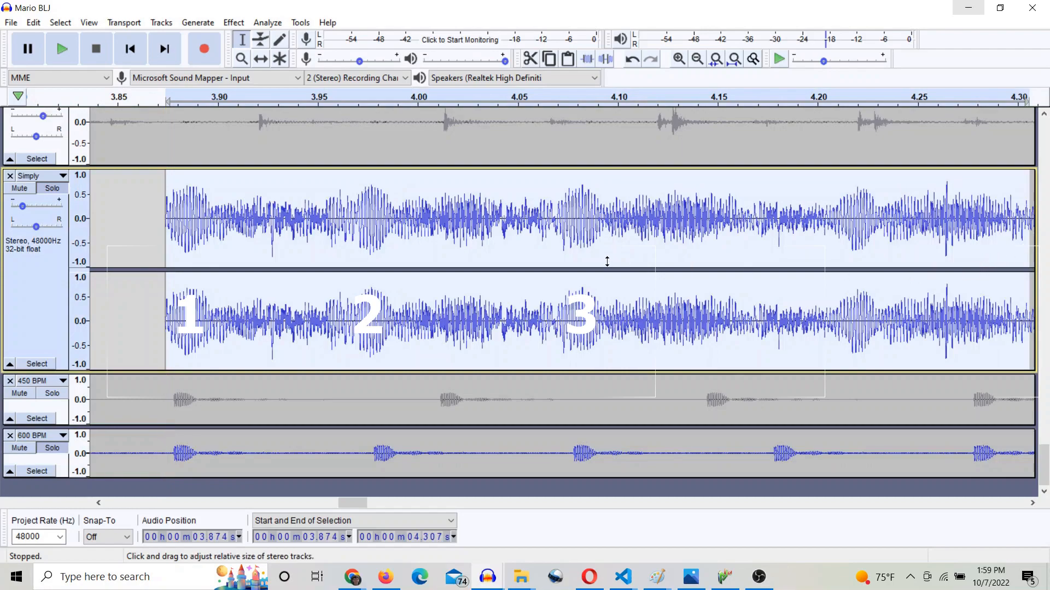
click(61, 48)
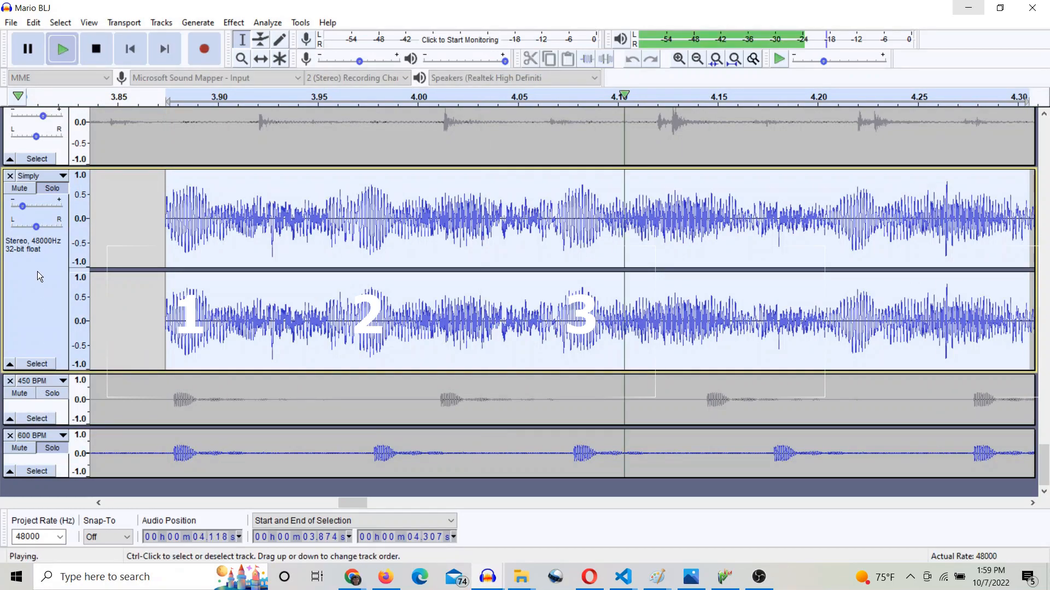
key(alt+tab)
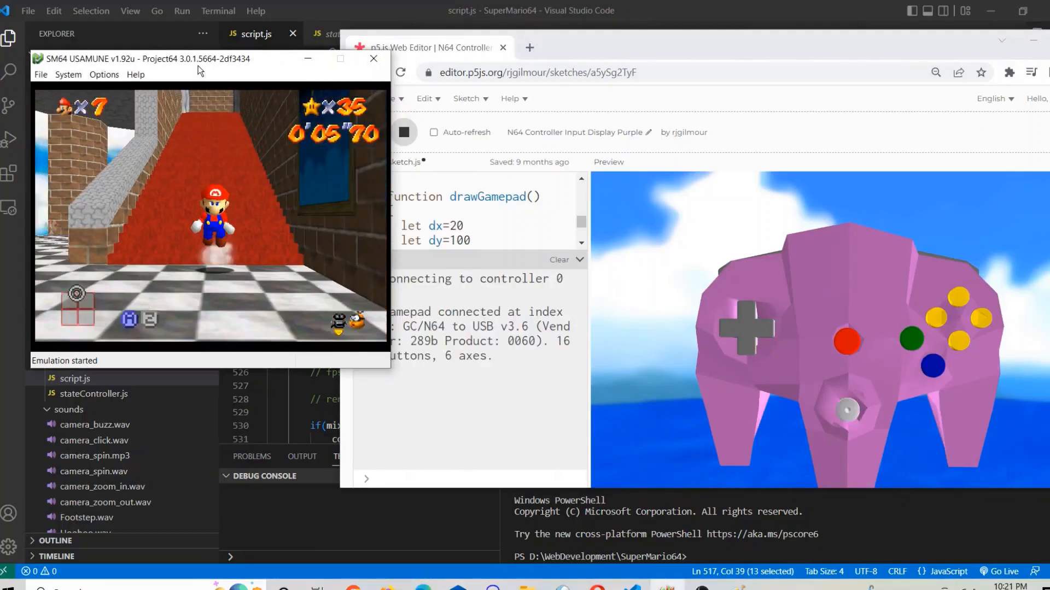